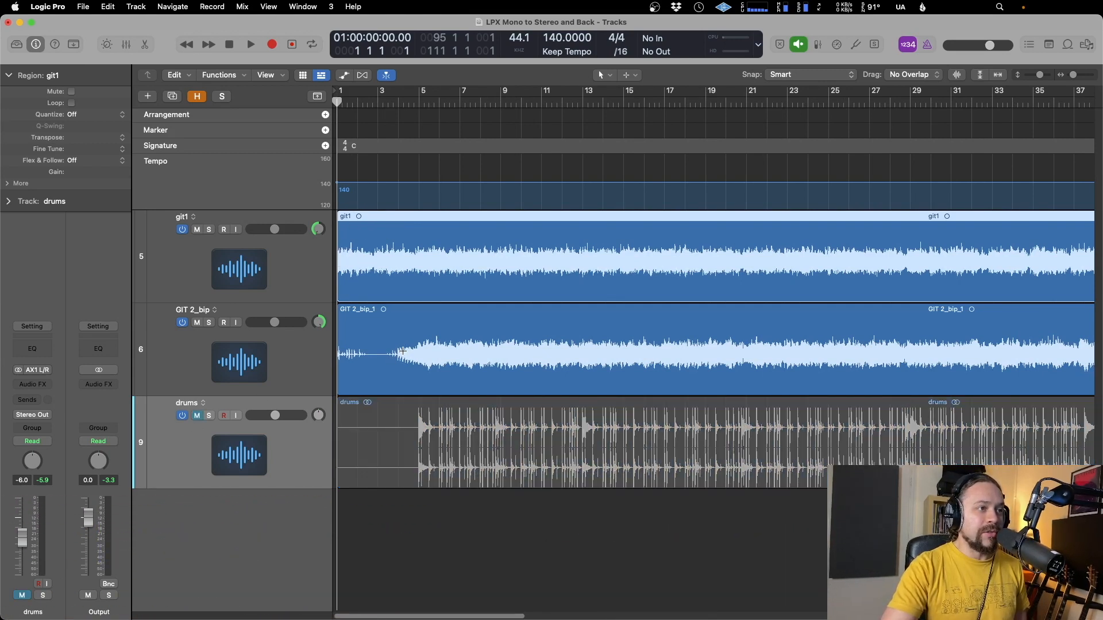
Select the git1 and GIT 2_bip guitar regions together
{"action": "left_click", "coordinate": [251, 44]}
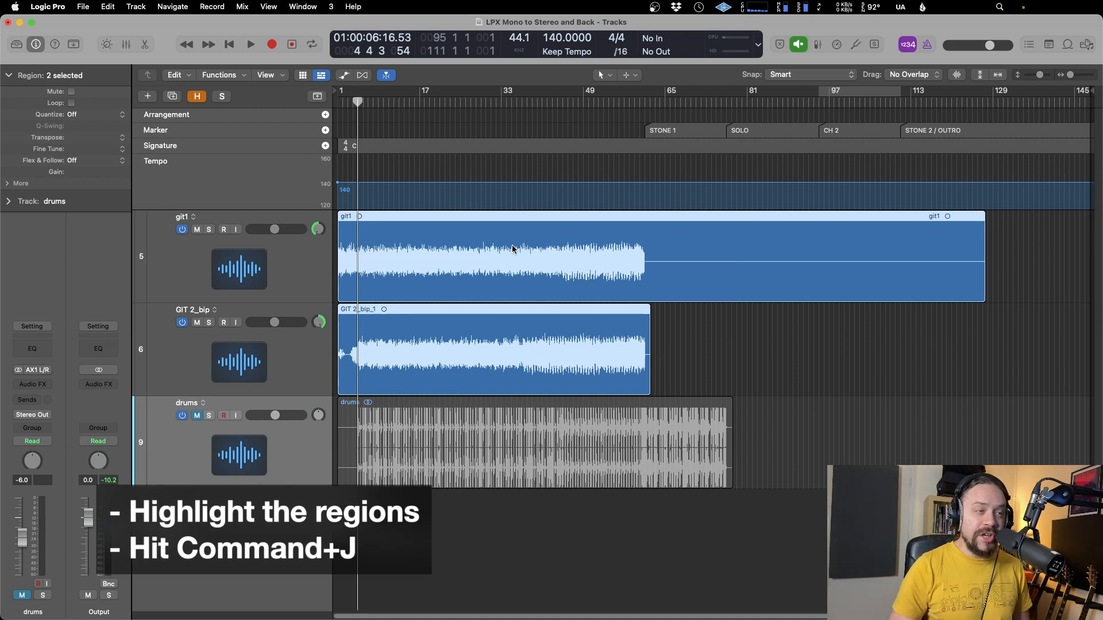
Mix down the selected guitar regions (Cmd+J) as a single Stereo region, git1 mixed
{"action": "key", "text": "cmd+j"}
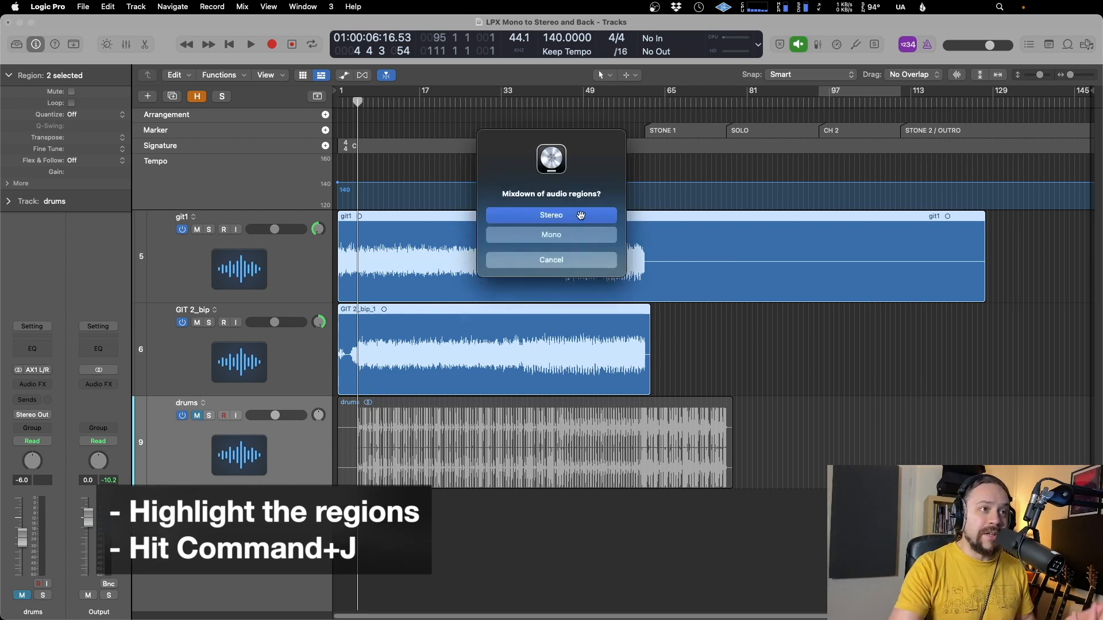
{"action": "left_click", "coordinate": [551, 215]}
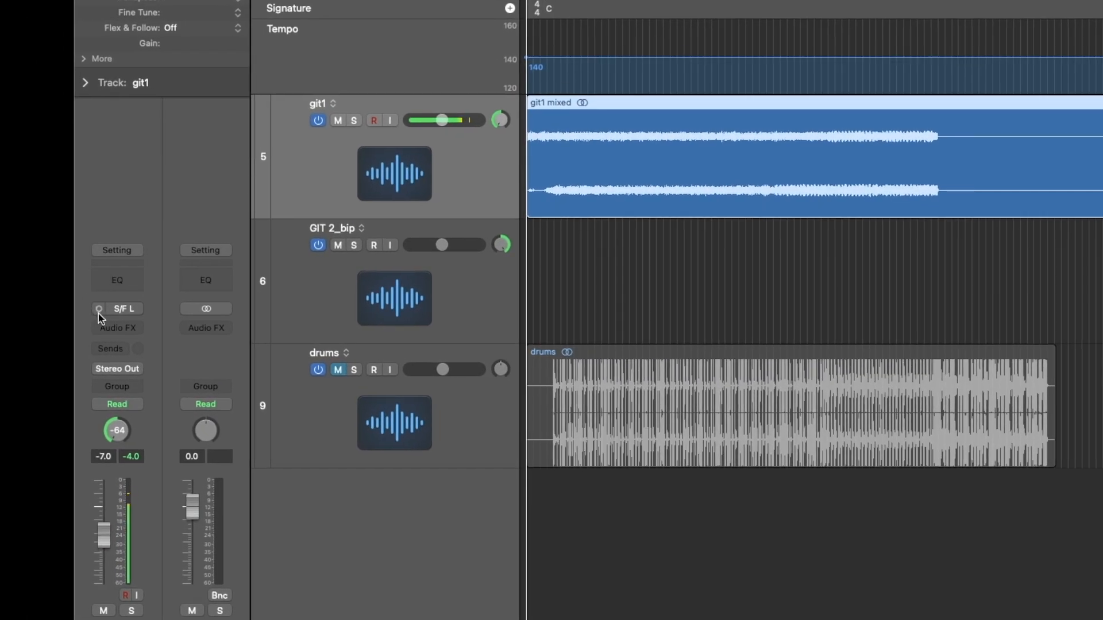
{"action": "mouse_move", "coordinate": [99, 311]}
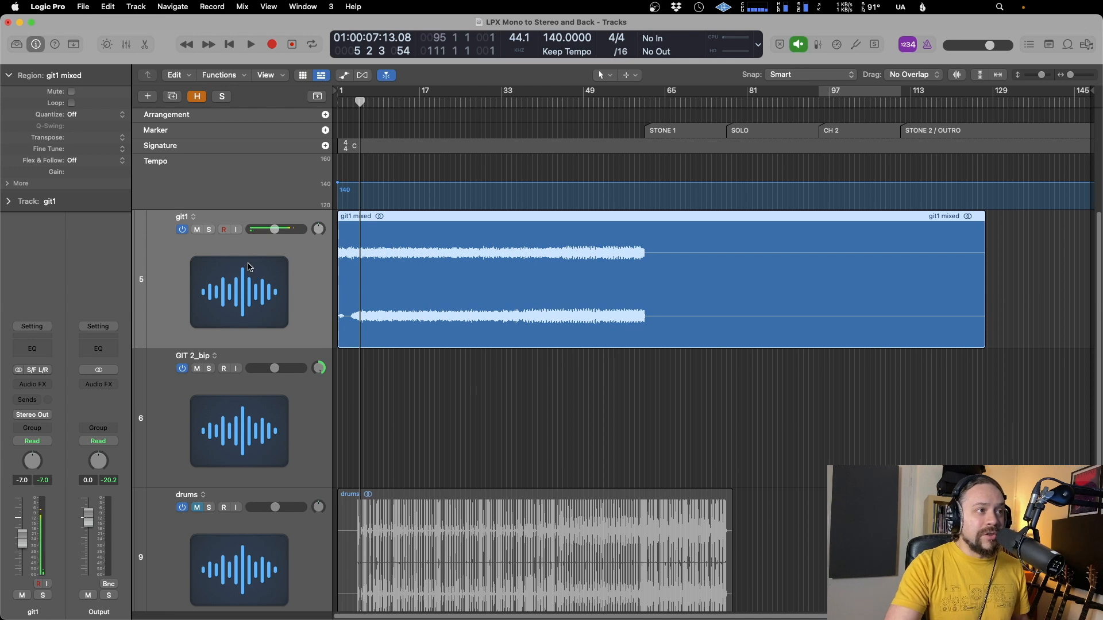
{"action": "mouse_move", "coordinate": [216, 264]}
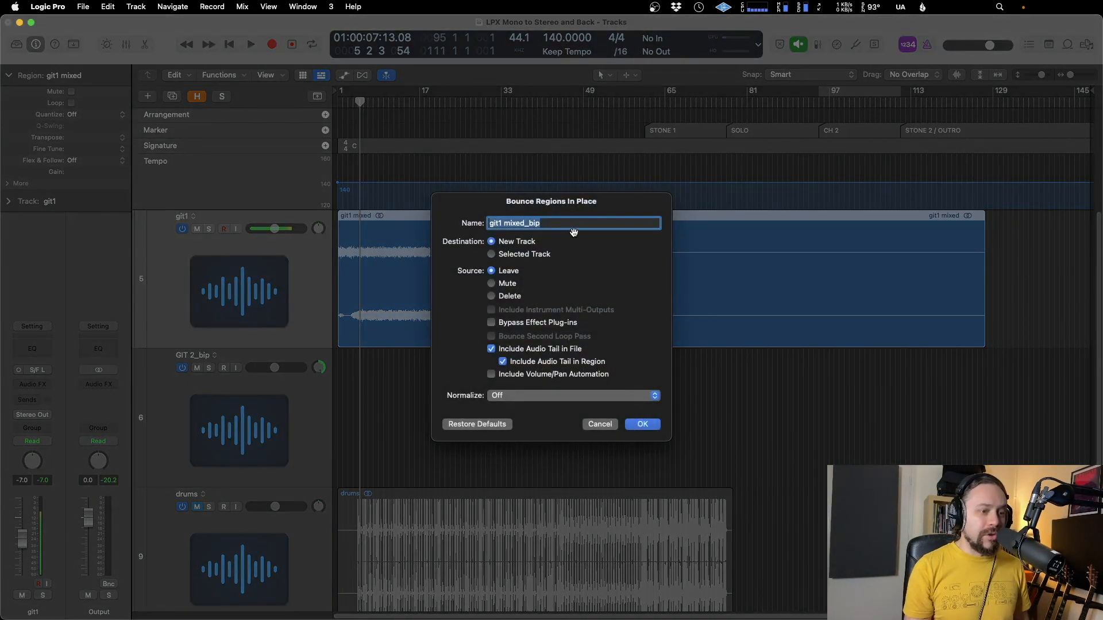
Bounce the guitar mix in place to a new track named mono summed, then move to the drums track
{"action": "left_click", "coordinate": [643, 424]}
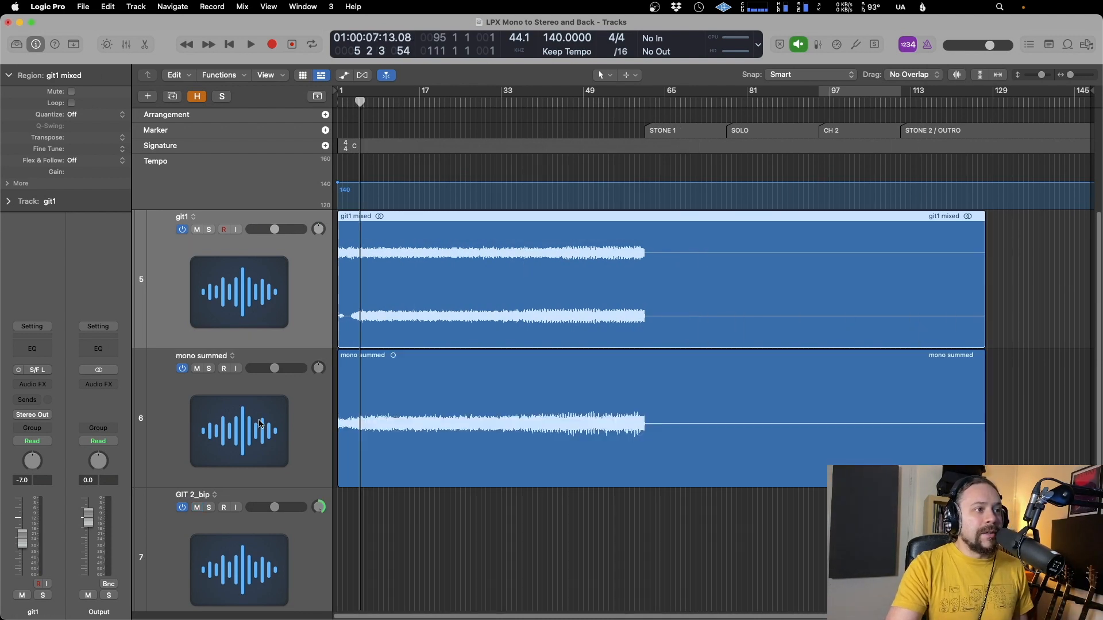
{"action": "left_click", "coordinate": [377, 422]}
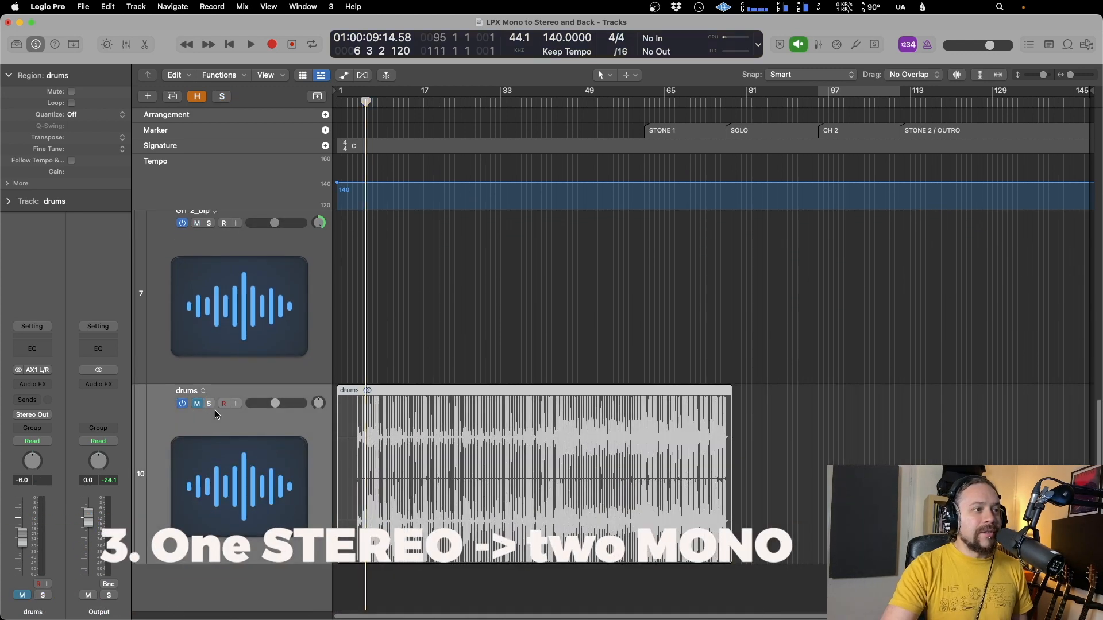
{"action": "left_click", "coordinate": [526, 450]}
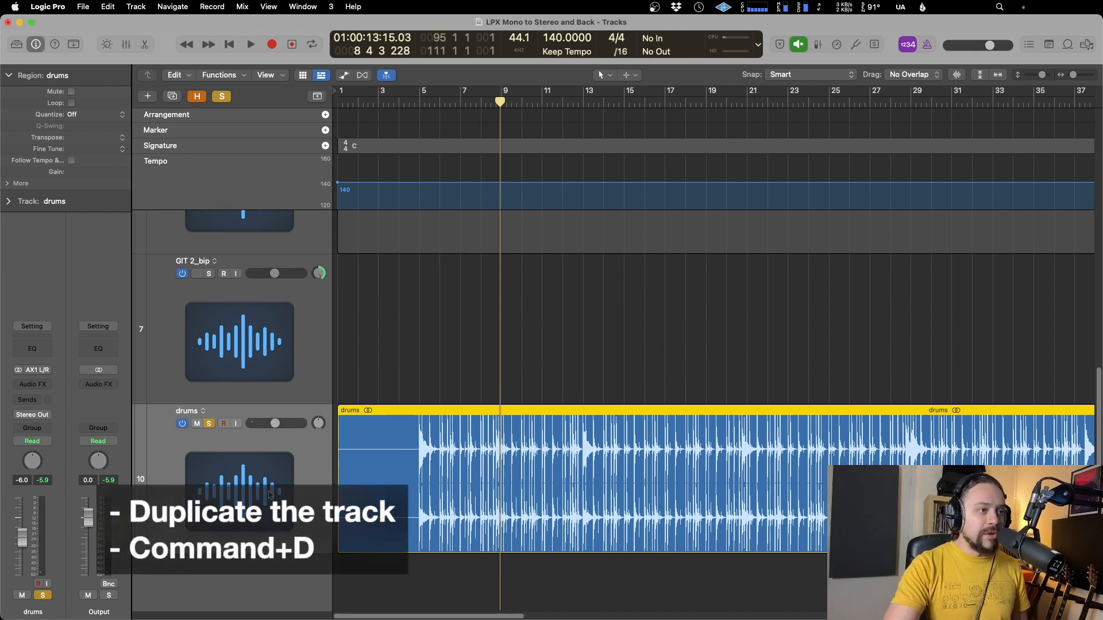
Duplicate the drums track (Cmd+D) and copy the drums region onto the duplicate
{"action": "key", "text": "cmd+d"}
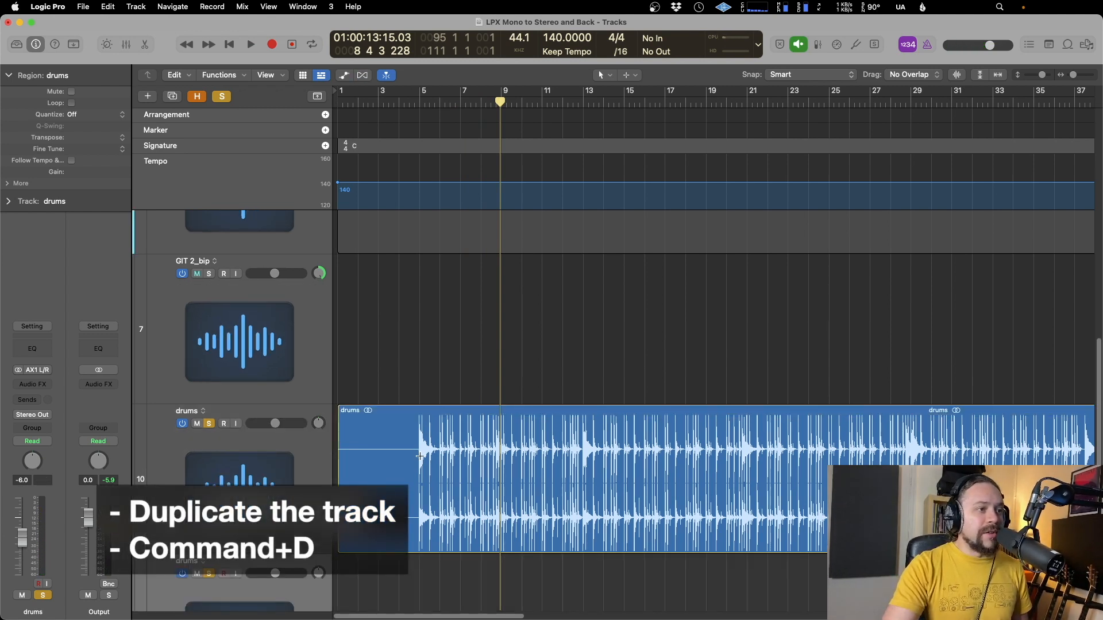
{"action": "key", "text": "cmd+d"}
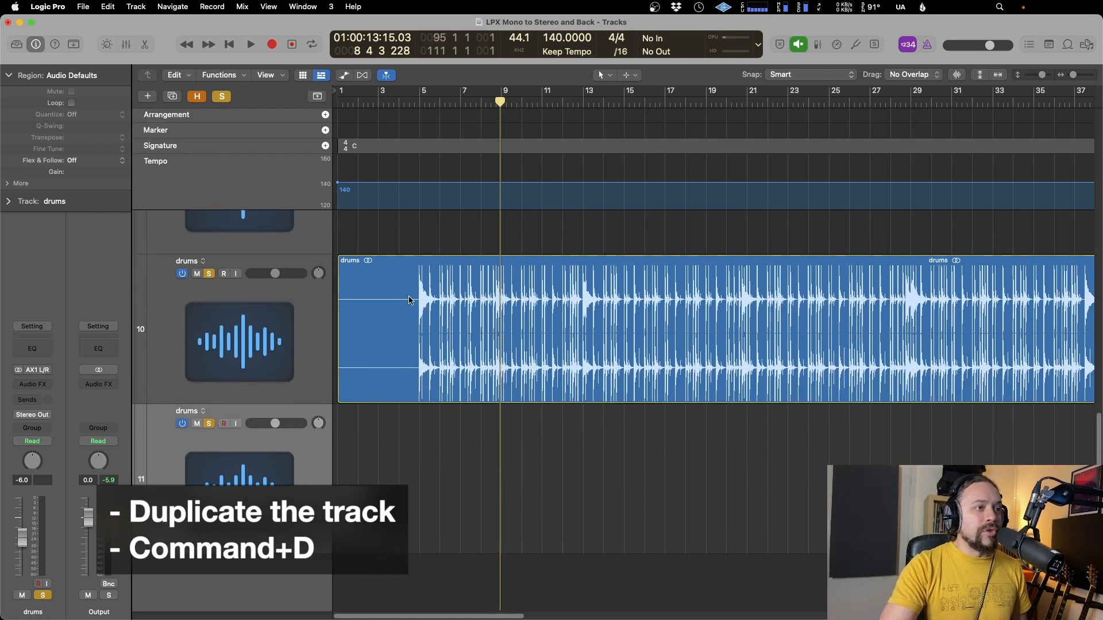
{"action": "key", "text": "cmd+d"}
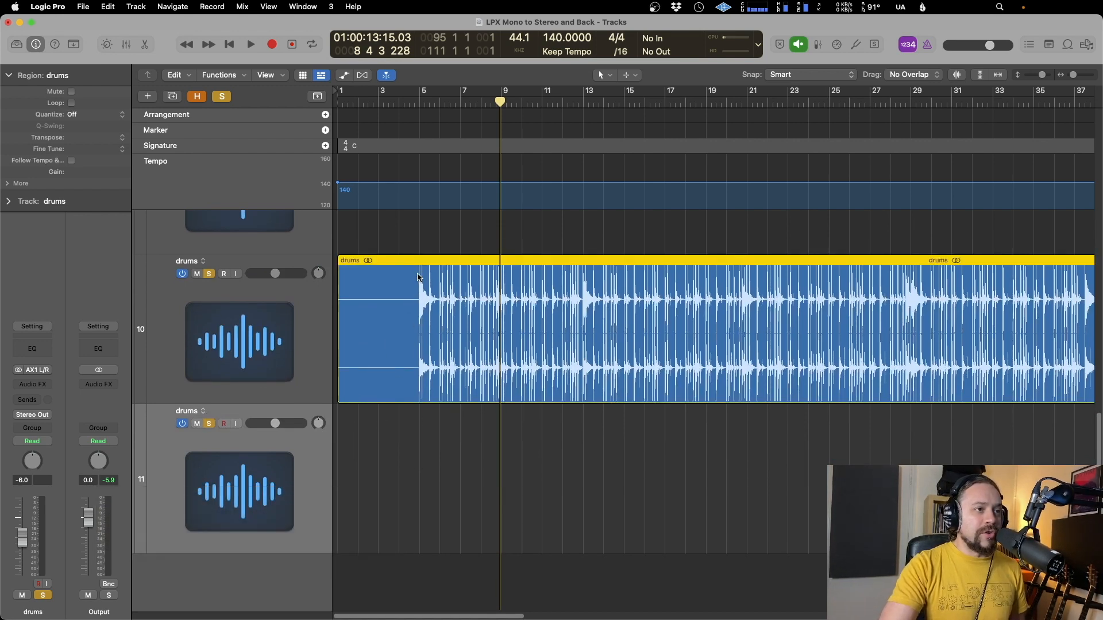
{"action": "left_click_drag", "start_coordinate": [418, 278], "coordinate": [421, 429]}
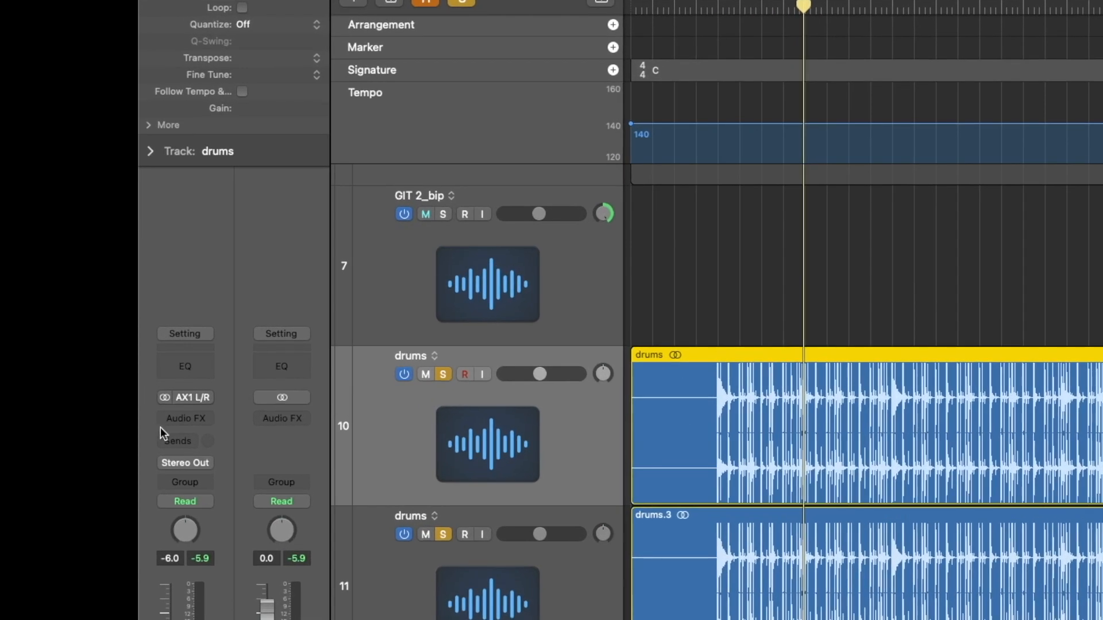
{"action": "mouse_move", "coordinate": [252, 407]}
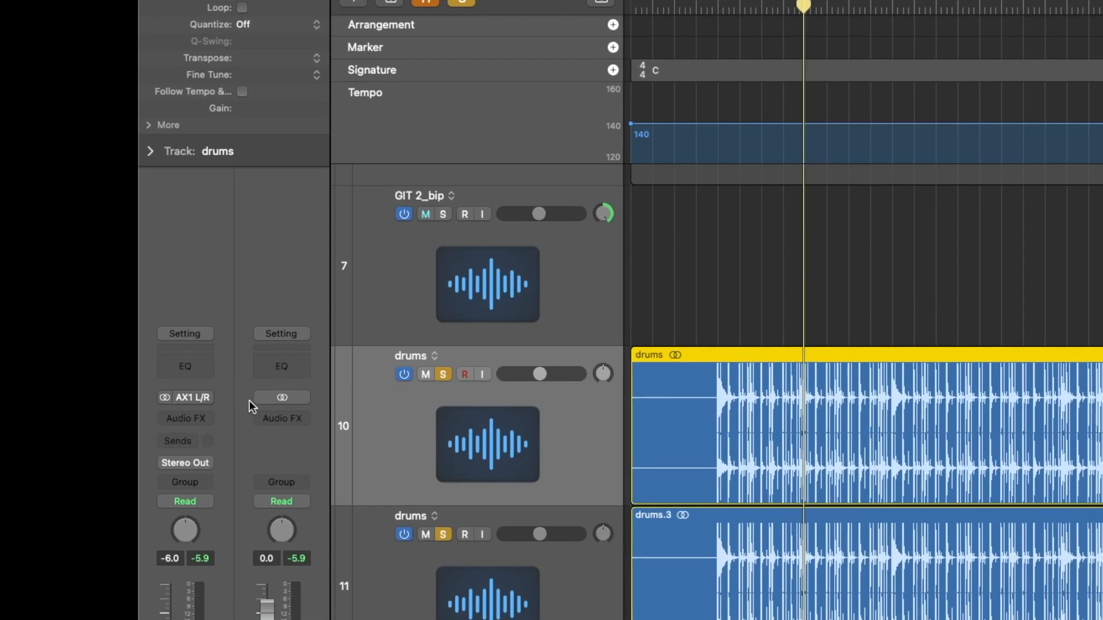
Set the drums channel strip input format to Left, then move to the duplicate drums track
{"action": "left_click", "coordinate": [425, 214]}
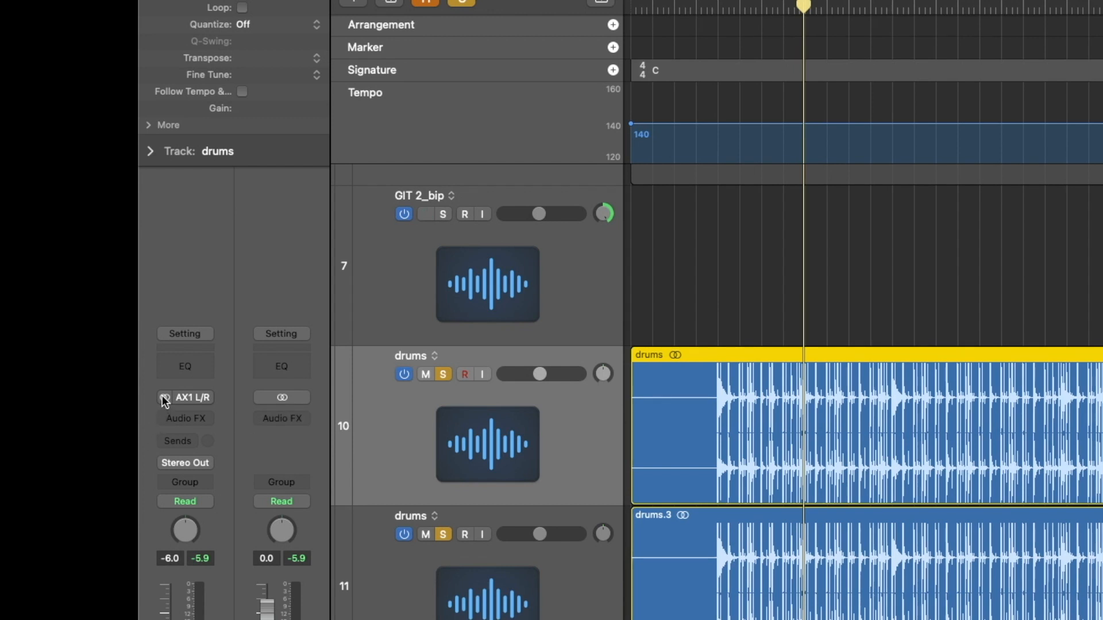
{"action": "left_click", "coordinate": [167, 397]}
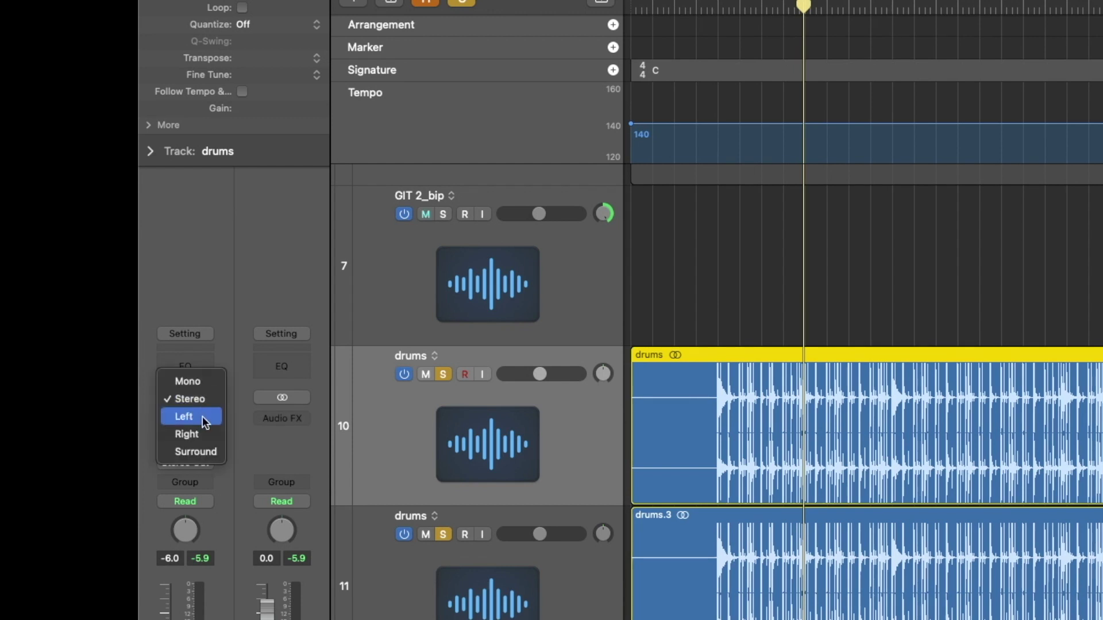
{"action": "left_click", "coordinate": [184, 417]}
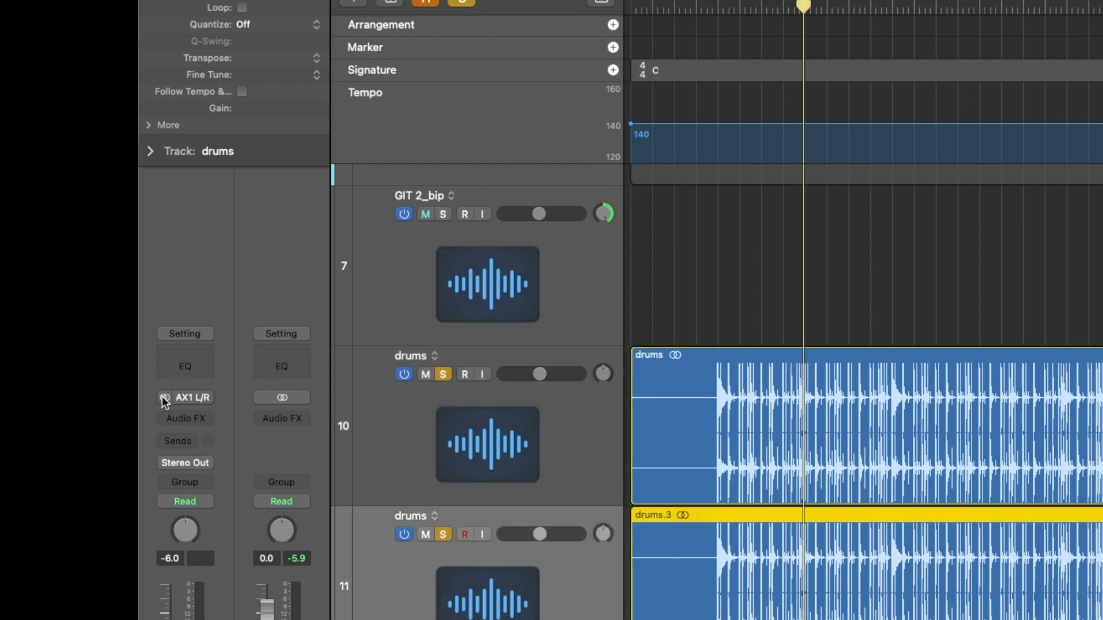
{"action": "left_click", "coordinate": [166, 398]}
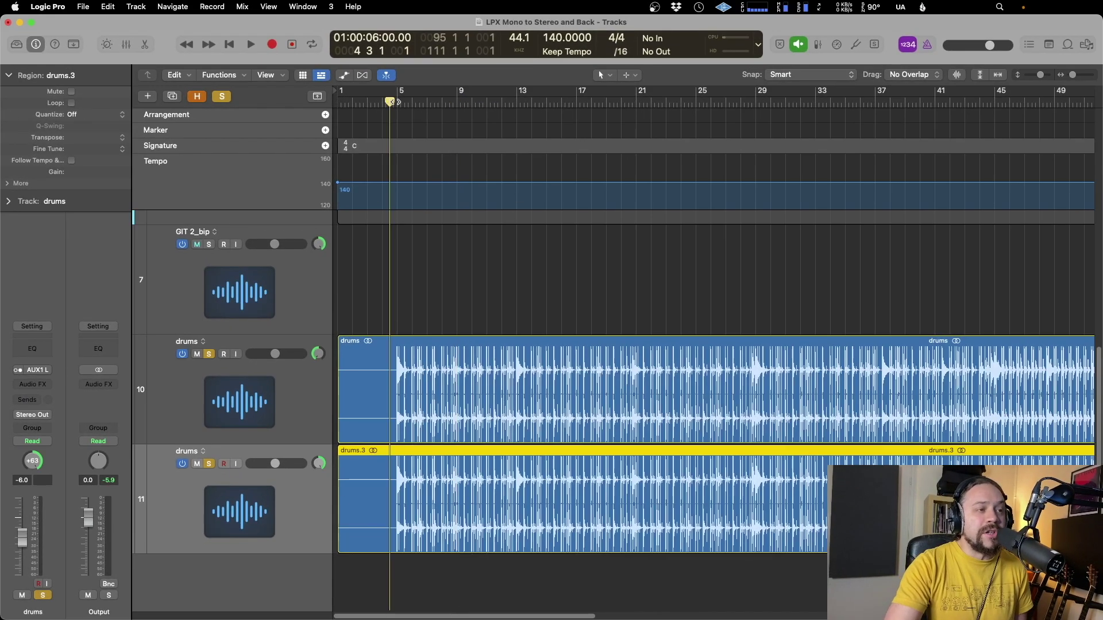
{"action": "left_click", "coordinate": [250, 43]}
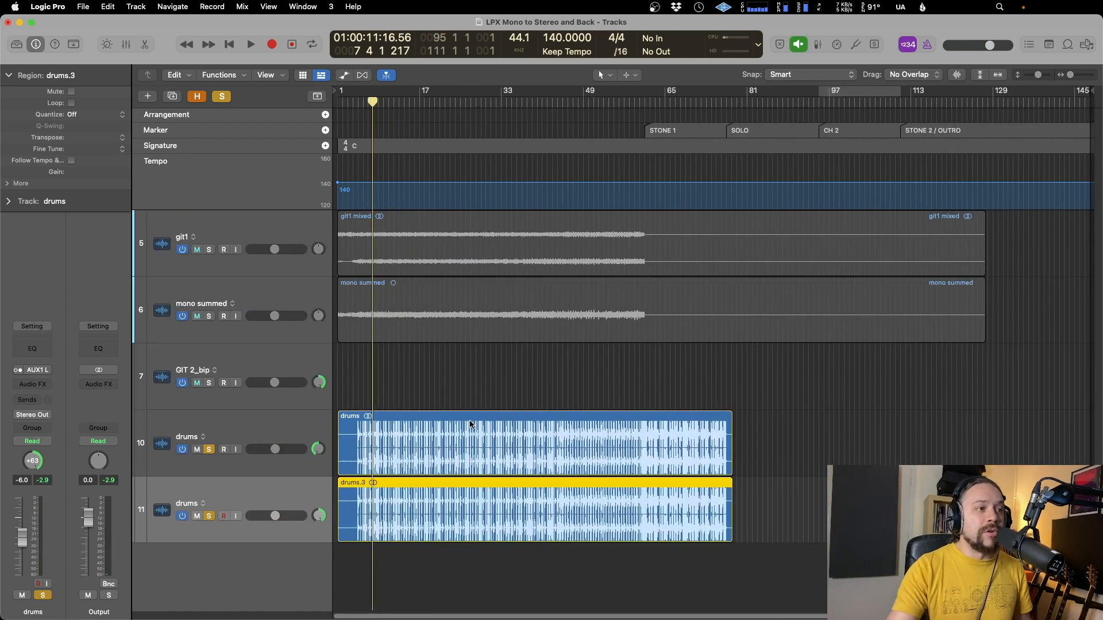
{"action": "mouse_move", "coordinate": [367, 505]}
{"action": "type", "text": "drums L"}
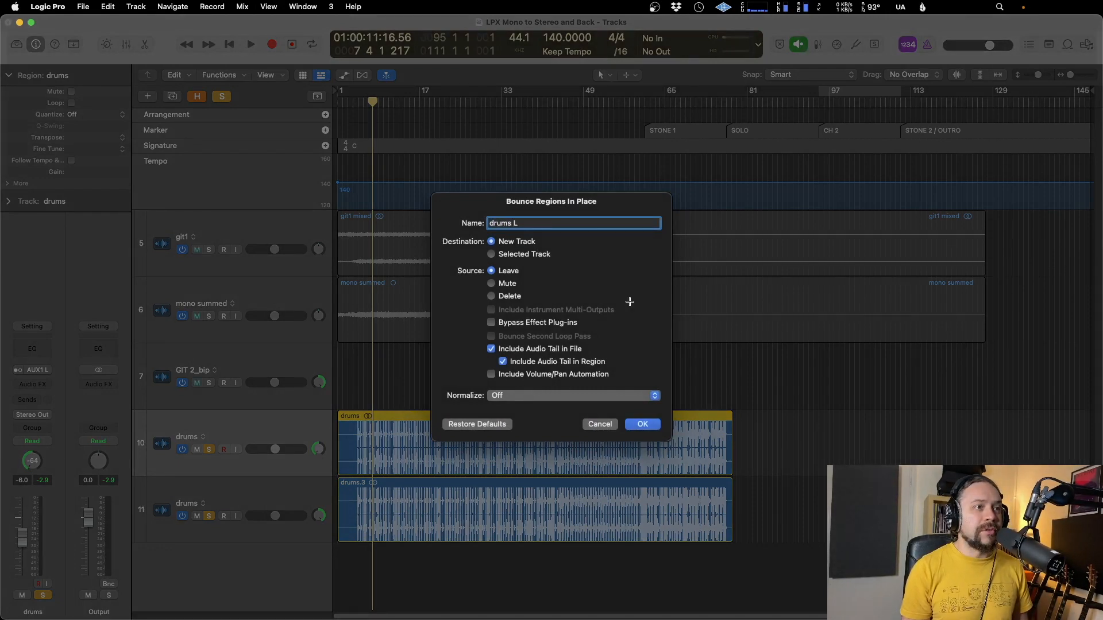
Bounce each drums track in place to new mono tracks drums L and drums R
{"action": "left_click", "coordinate": [642, 424]}
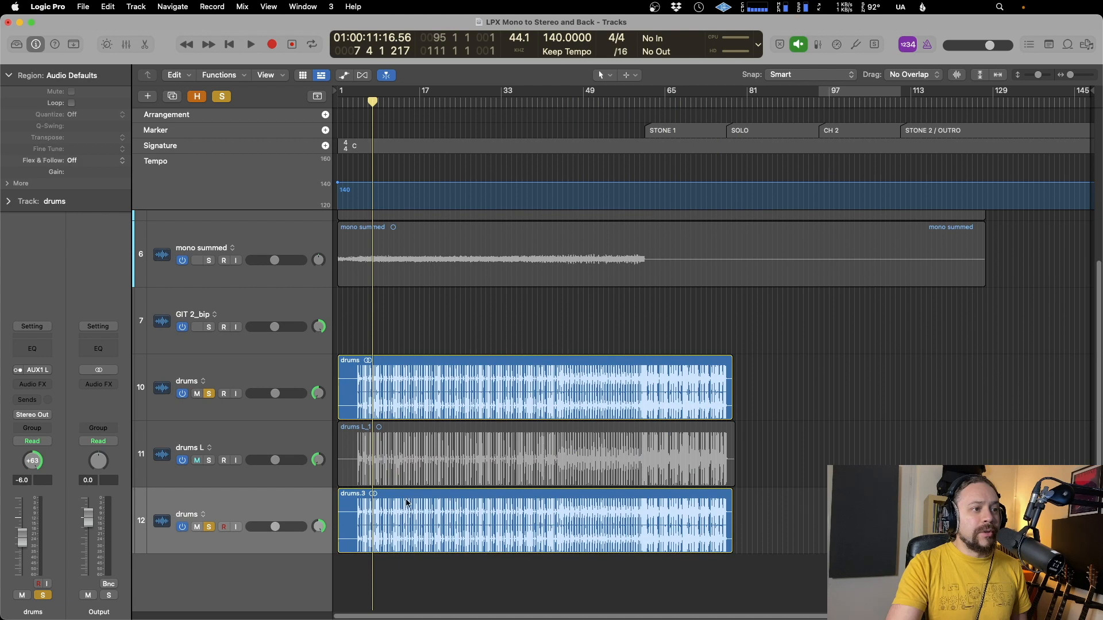
{"action": "left_click", "coordinate": [406, 503]}
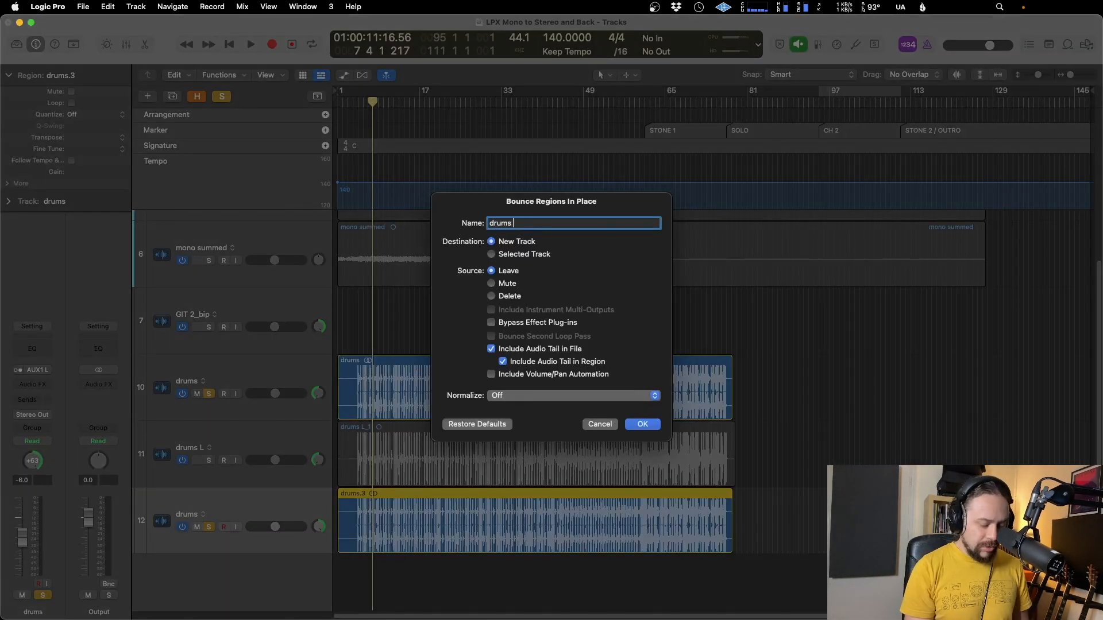
{"action": "left_click", "coordinate": [643, 424]}
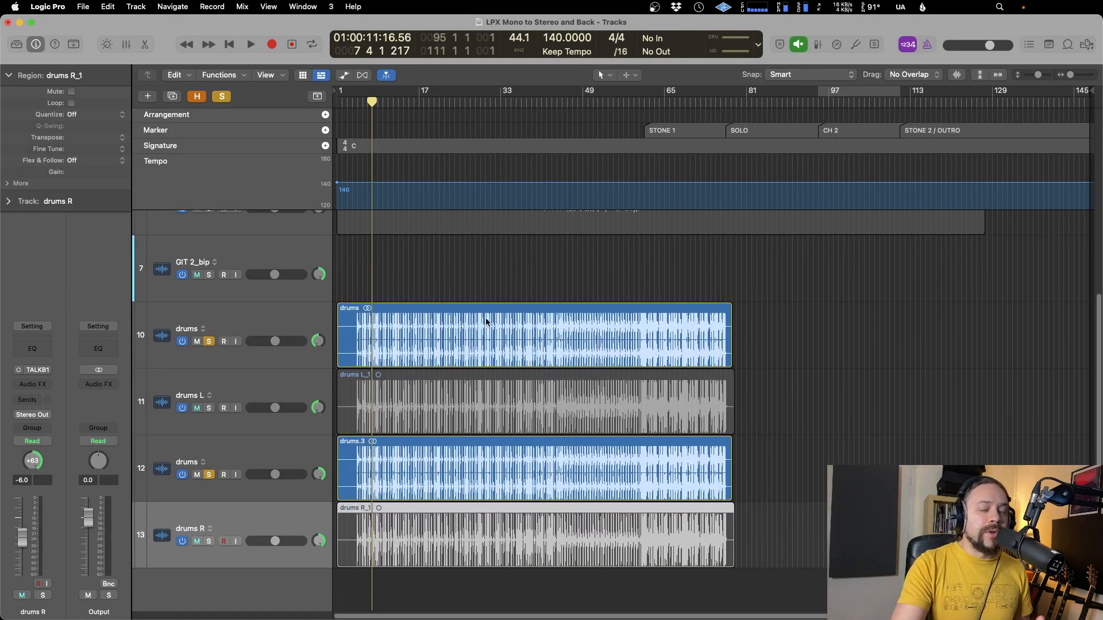
{"action": "mouse_move", "coordinate": [380, 359]}
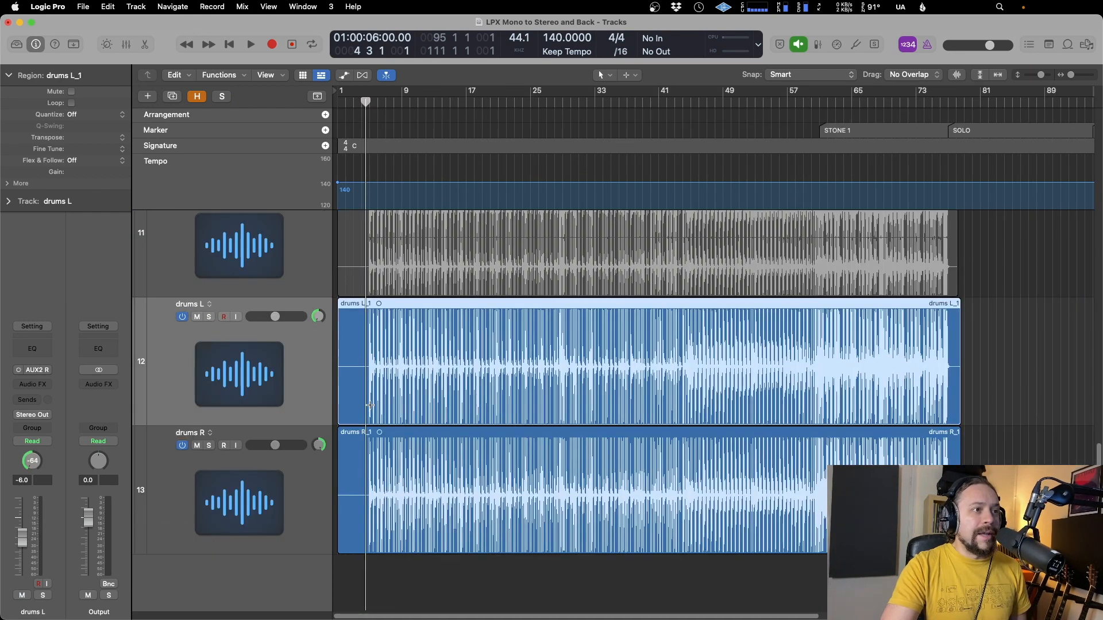
{"action": "mouse_move", "coordinate": [314, 447]}
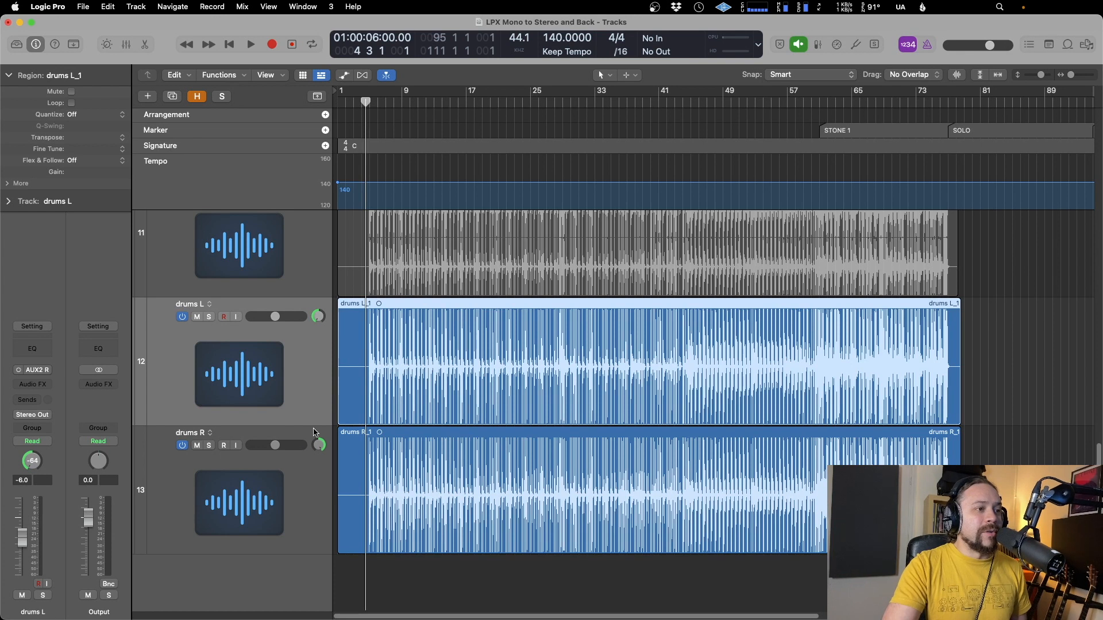
{"action": "mouse_move", "coordinate": [367, 140]}
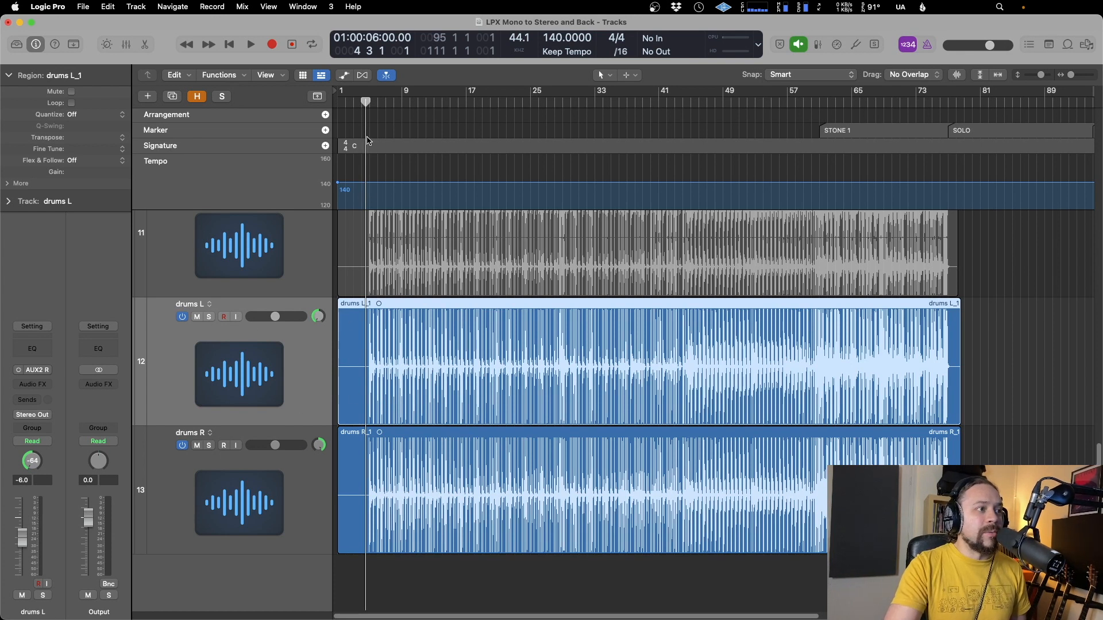